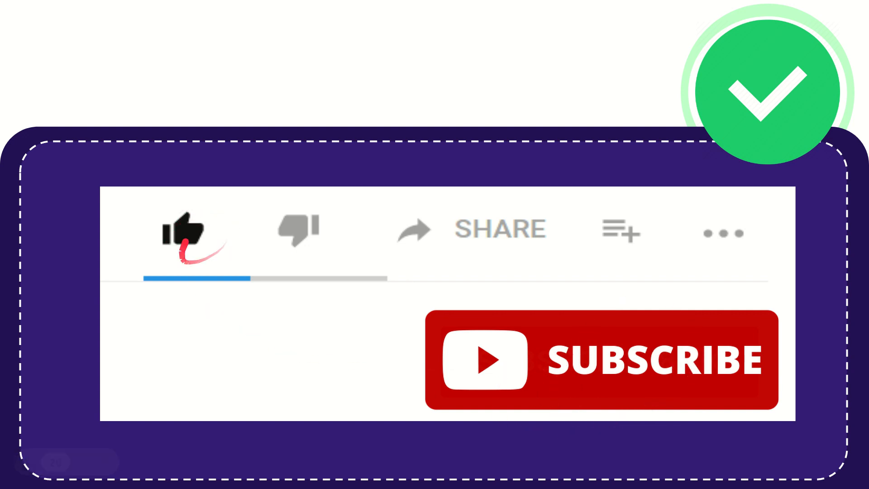
{"action": "left_click", "coordinate": [299, 228]}
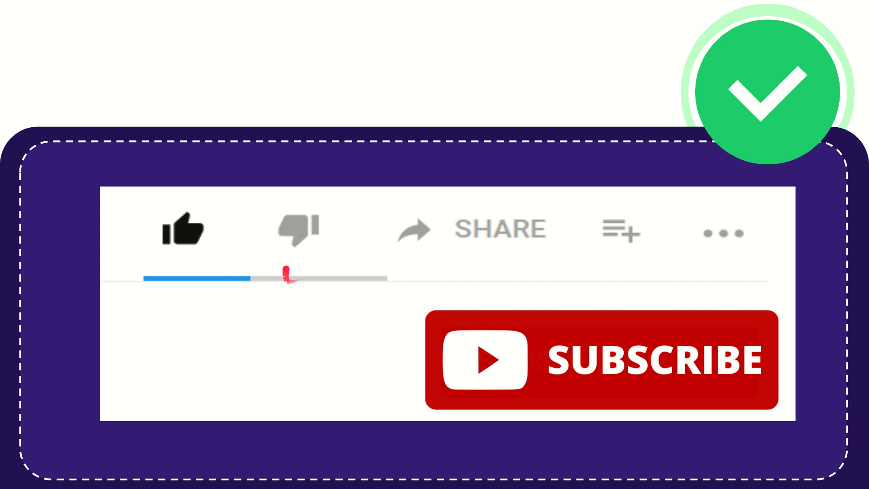
{"action": "left_click", "coordinate": [298, 229]}
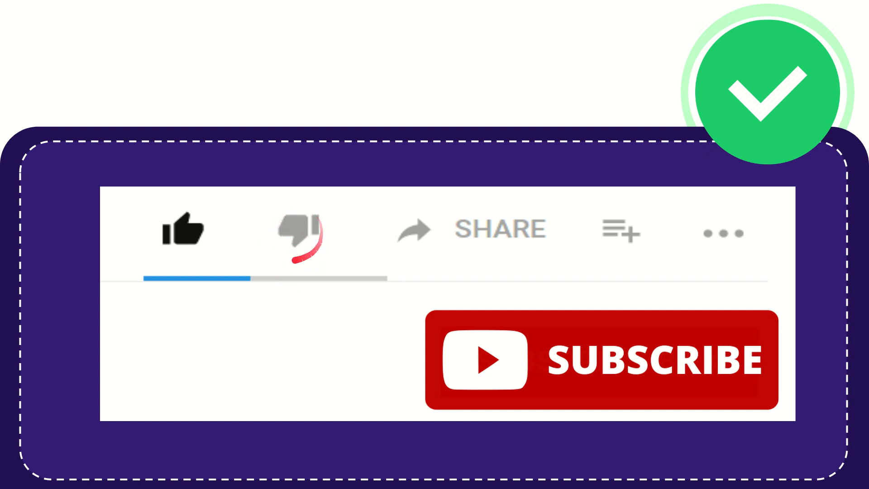
{"action": "left_click", "coordinate": [297, 232]}
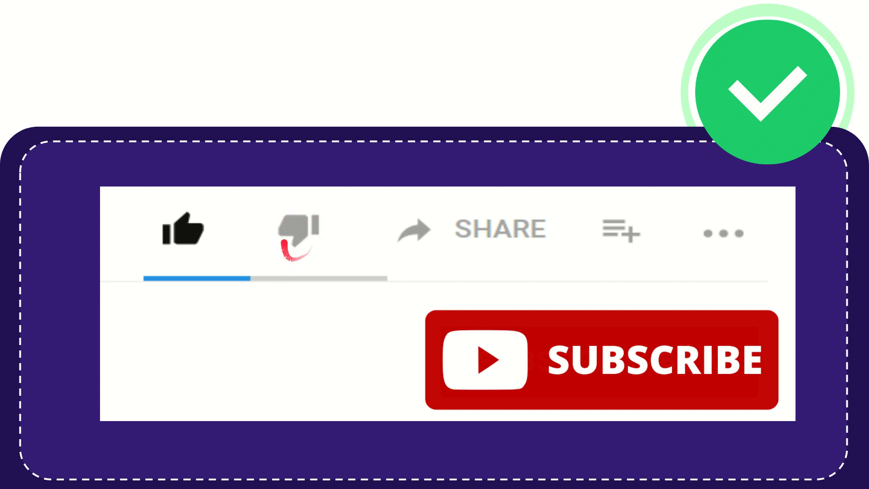